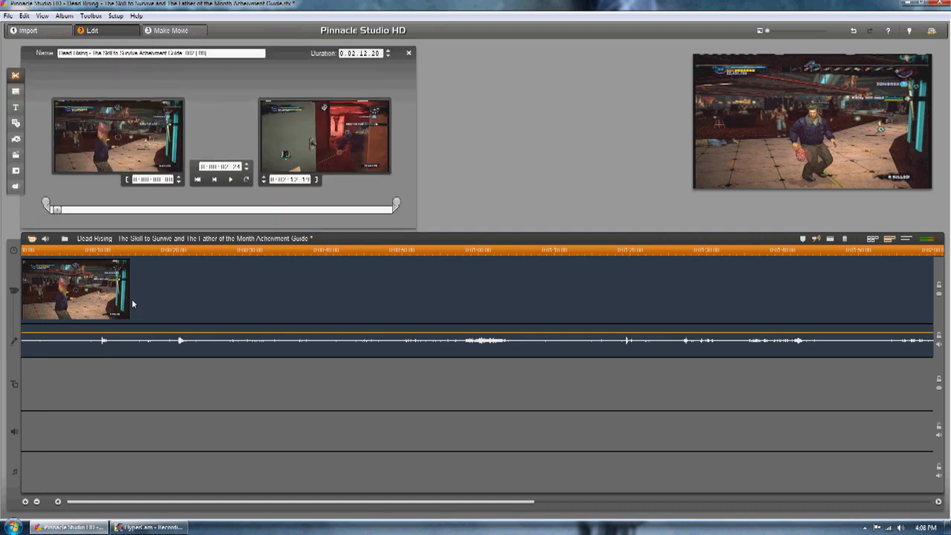
{"action": "mouse_move", "coordinate": [12, 187]}
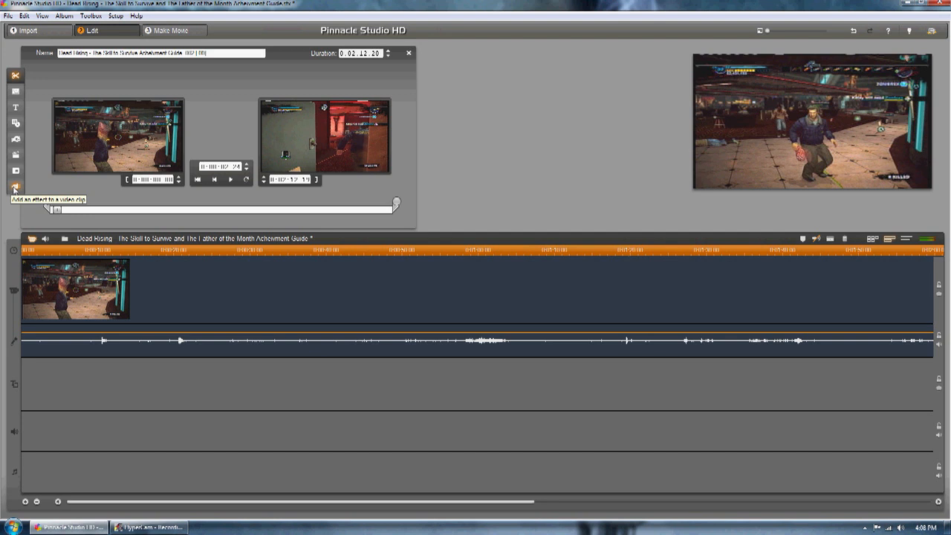
- Bring up the video effects list for the gameplay clip on the timeline
{"action": "left_click", "coordinate": [13, 185]}
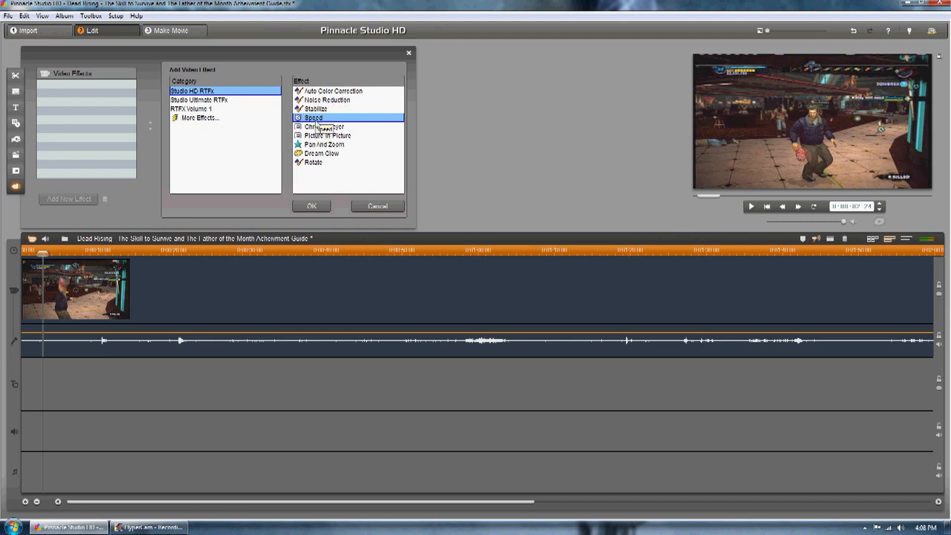
- Apply the Studio HD RTFx Speed effect to the gameplay clip at 100%
{"action": "left_click", "coordinate": [312, 205]}
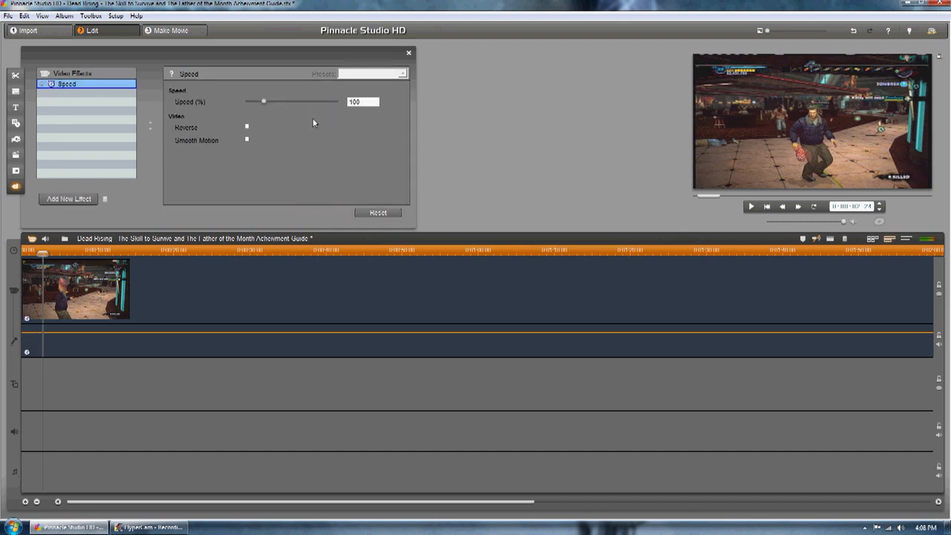
- Raise the Speed (%) slider well beyond 100% to shorten the clip, then play it back
{"action": "left_click_drag", "start_coordinate": [264, 101], "coordinate": [311, 101]}
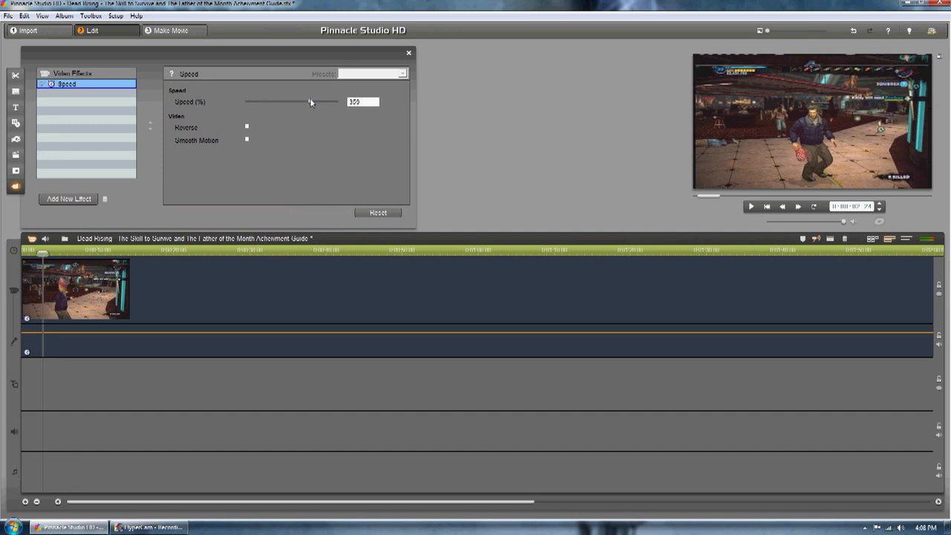
{"action": "left_click_drag", "start_coordinate": [309, 101], "coordinate": [286, 101]}
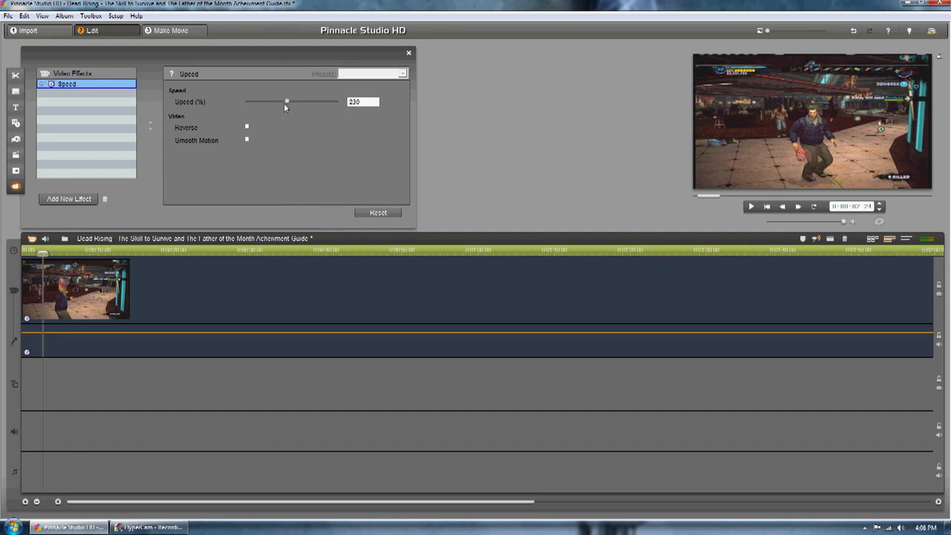
{"action": "left_click_drag", "start_coordinate": [288, 101], "coordinate": [297, 101]}
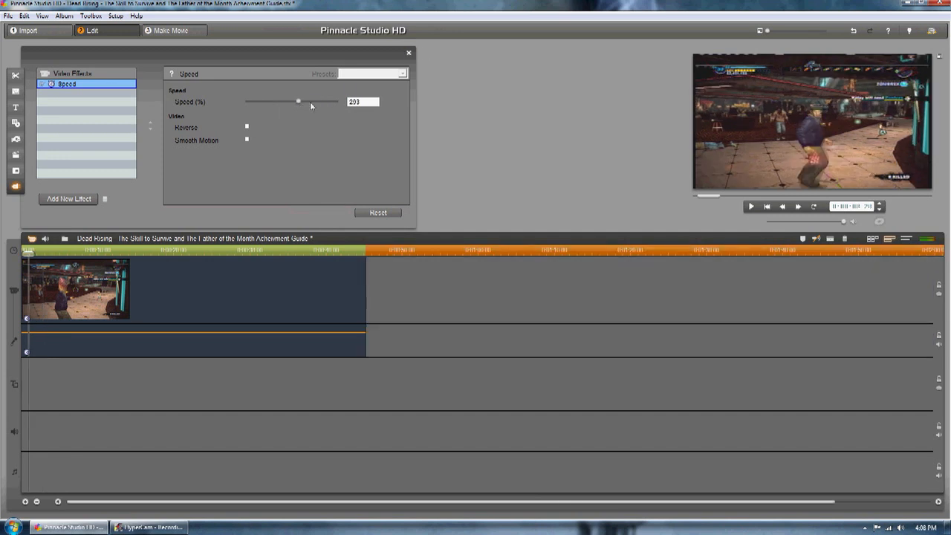
{"action": "left_click_drag", "start_coordinate": [297, 101], "coordinate": [325, 101]}
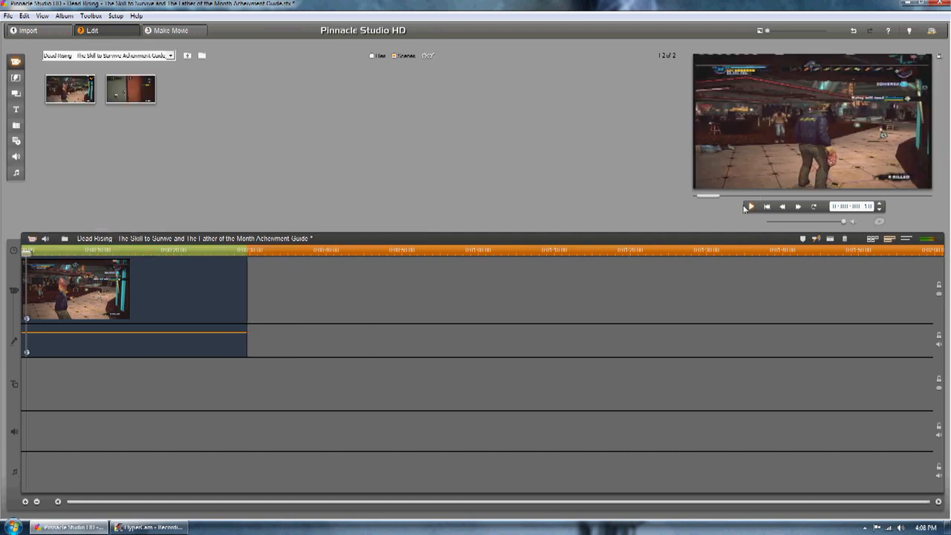
{"action": "left_click", "coordinate": [749, 207]}
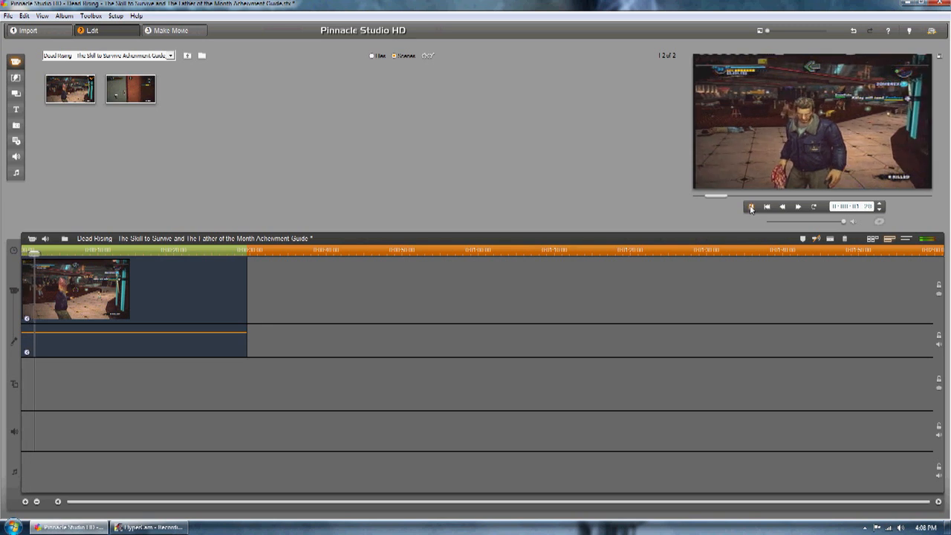